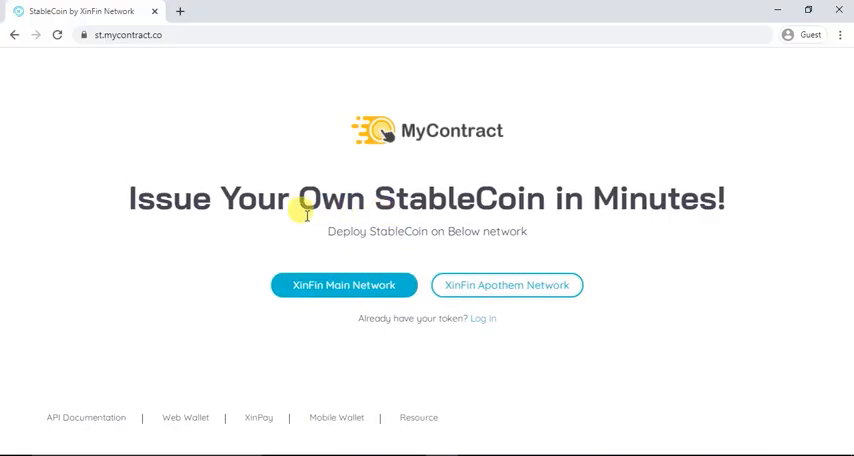
mouse_move(466, 208)
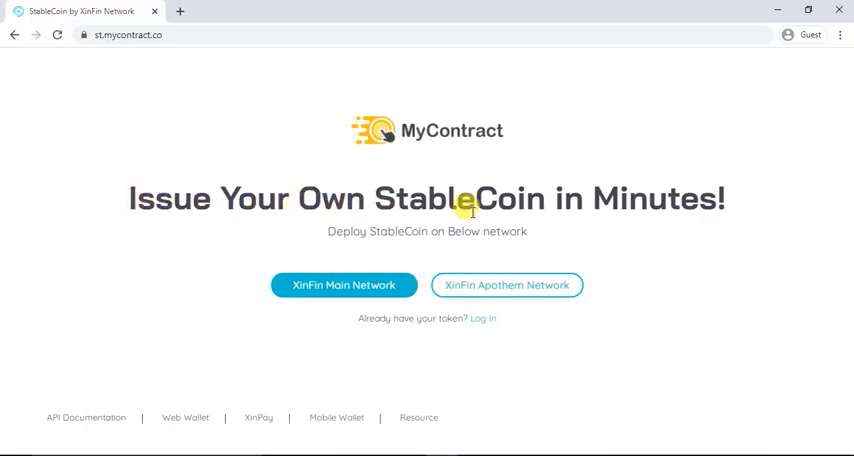
mouse_move(368, 246)
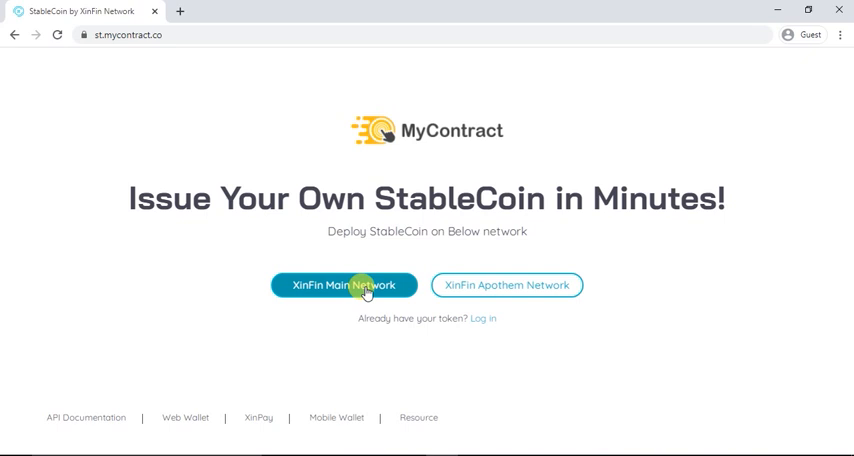
Unlock a wallet on the XinFin Main Network using the pasted private key
click(344, 284)
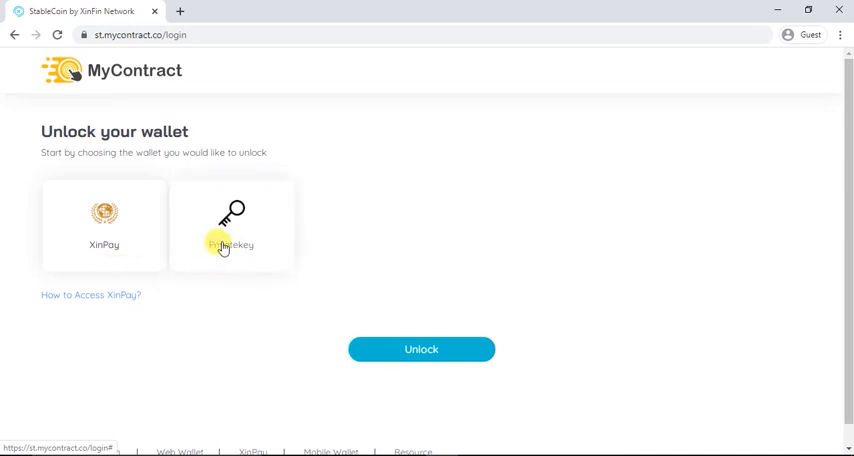
click(232, 236)
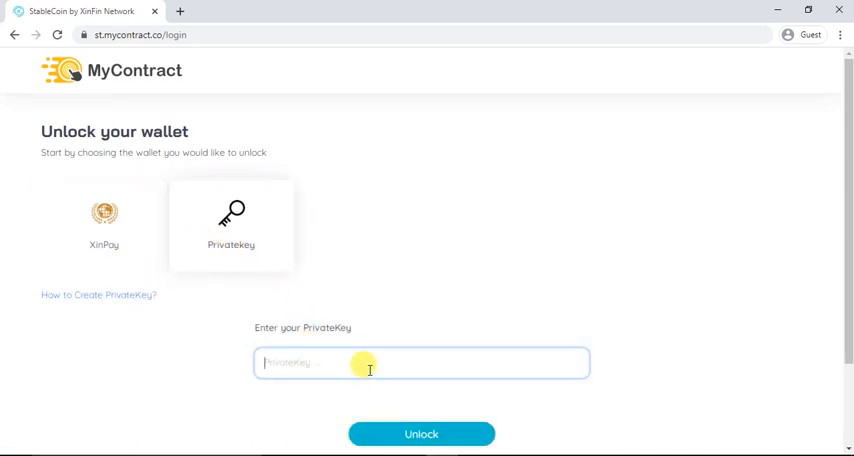
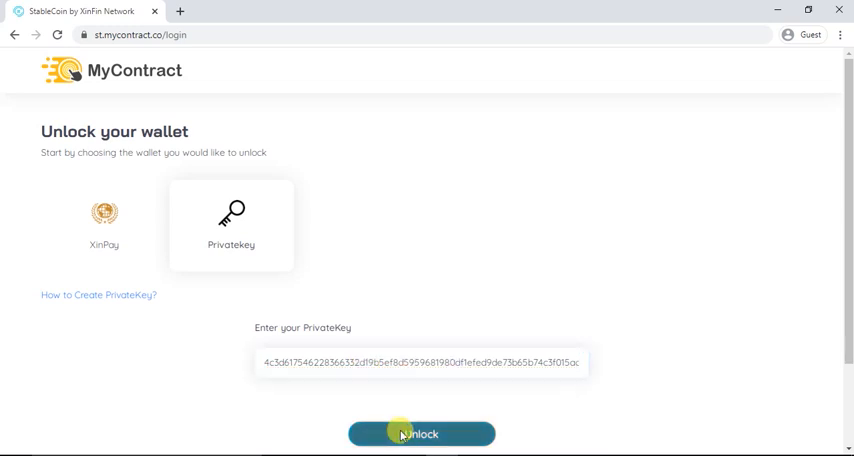
click(420, 432)
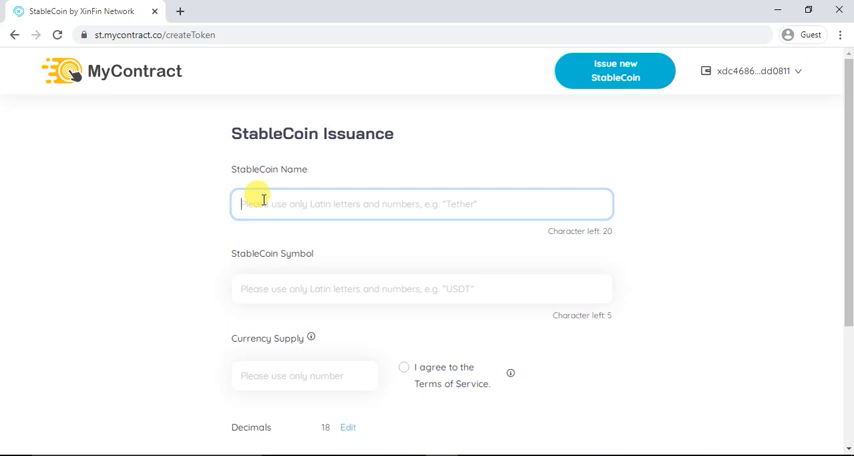
Define the stablecoin with name Moon, symbol MRP and 10,000,000 supply
text(Moon)
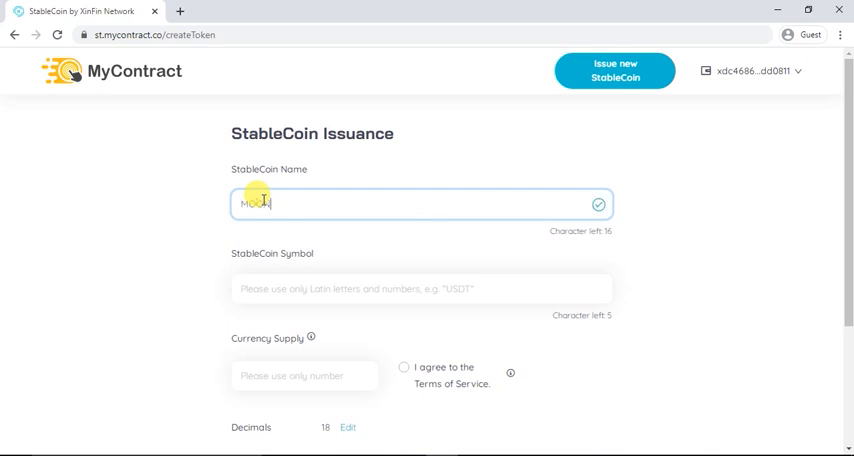
click(420, 288)
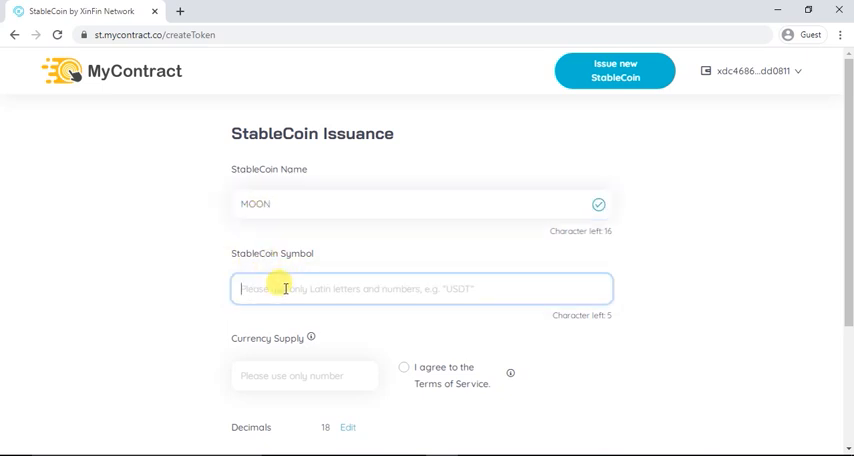
text(MRP)
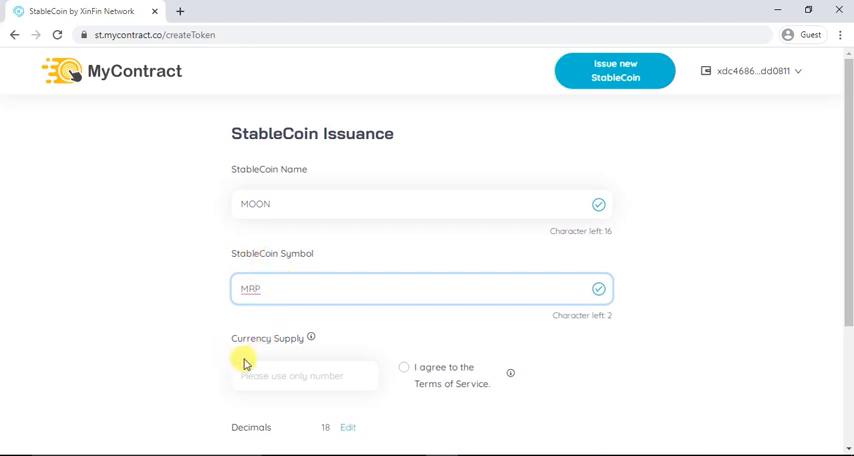
text(100)
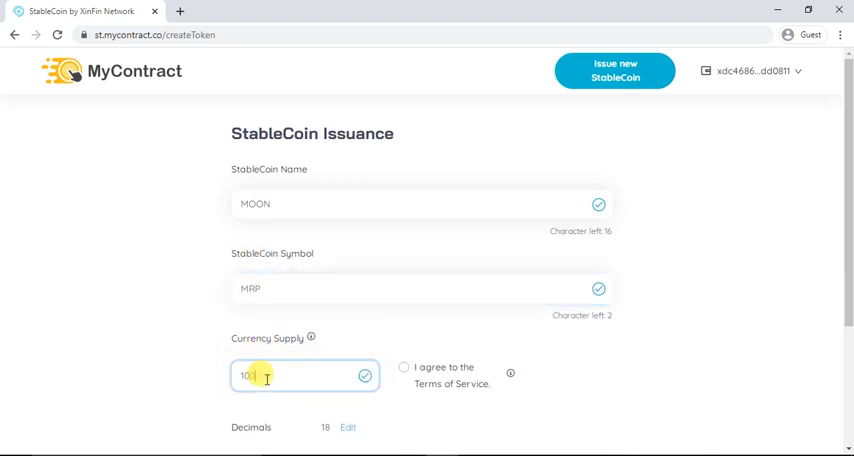
text(0,000,000)
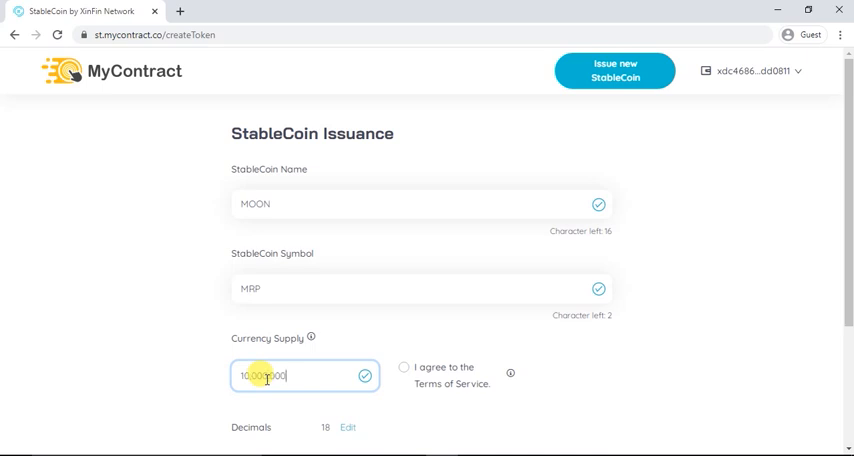
Accept the terms of service and save the details for review
scroll(down, 3)
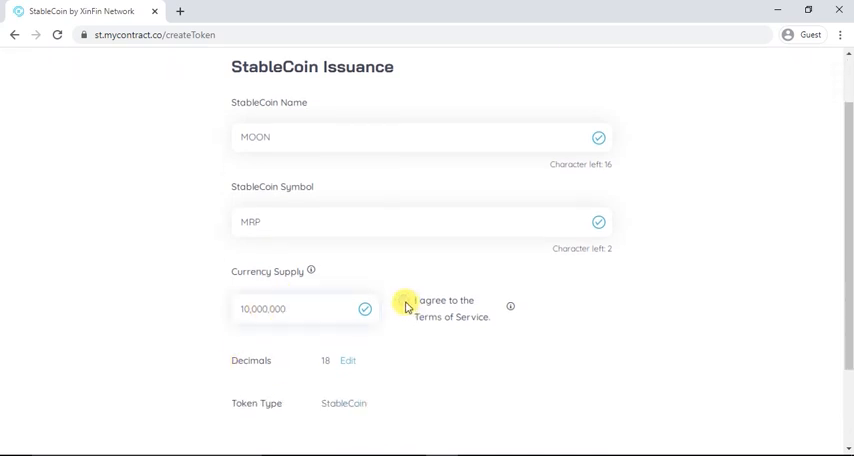
click(404, 300)
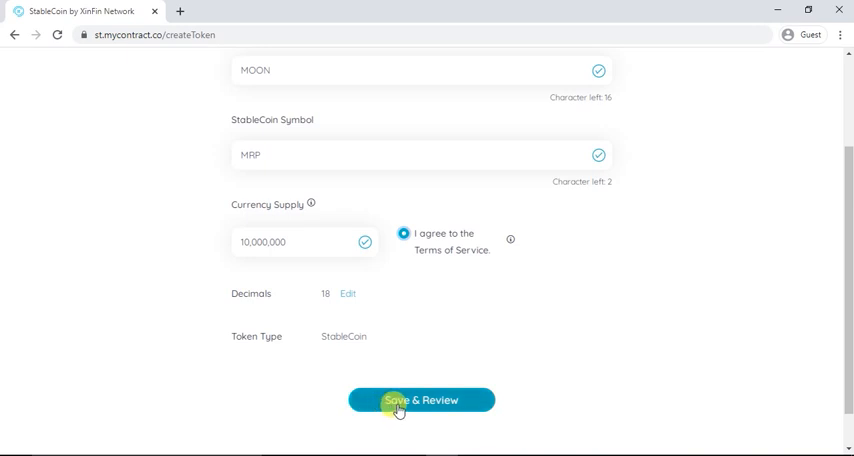
click(420, 400)
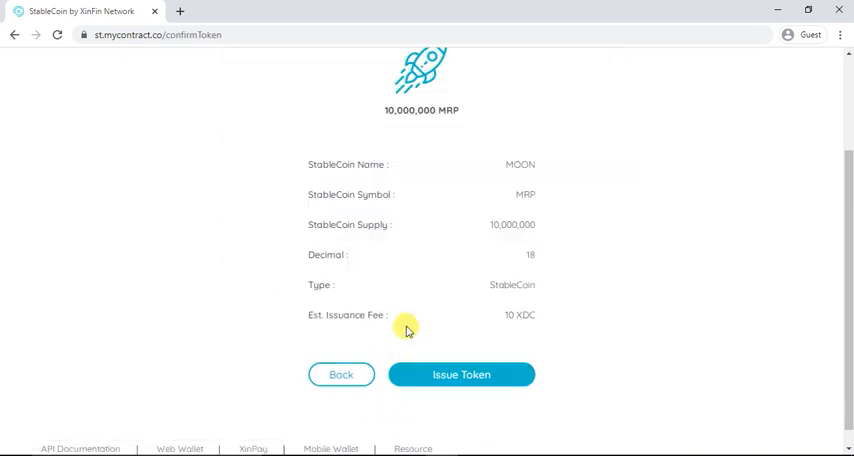
mouse_move(486, 178)
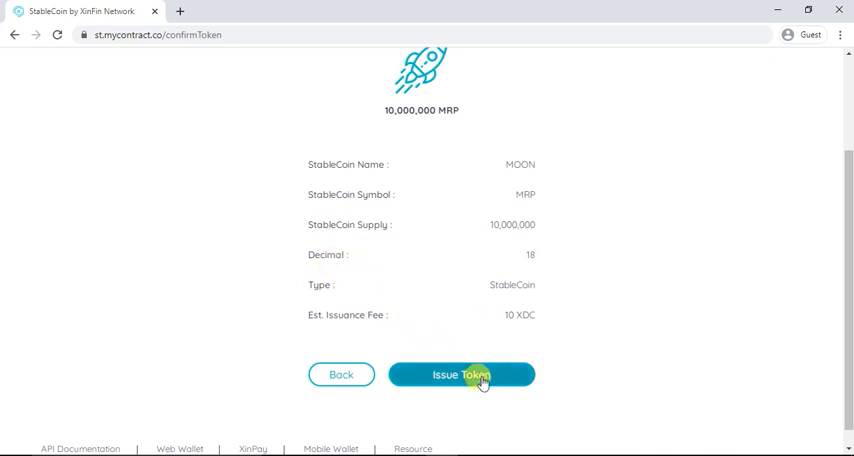
Issue the MOON token and follow its successful transaction to the MOON token page on XinFinScan
click(462, 374)
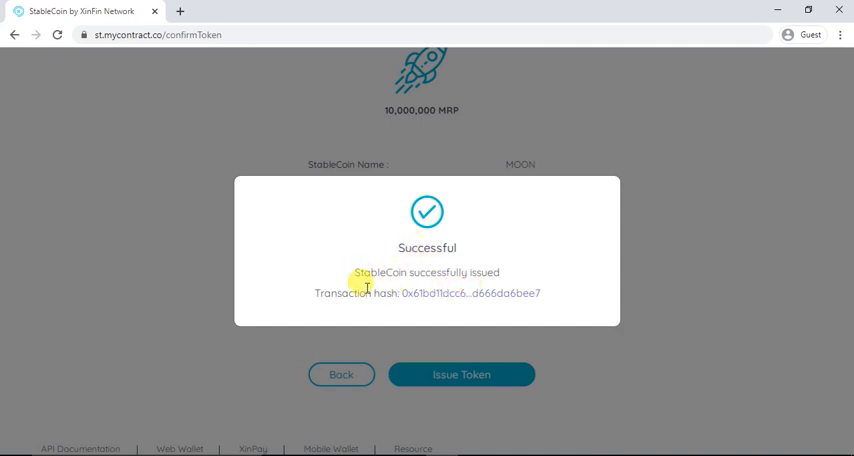
click(476, 292)
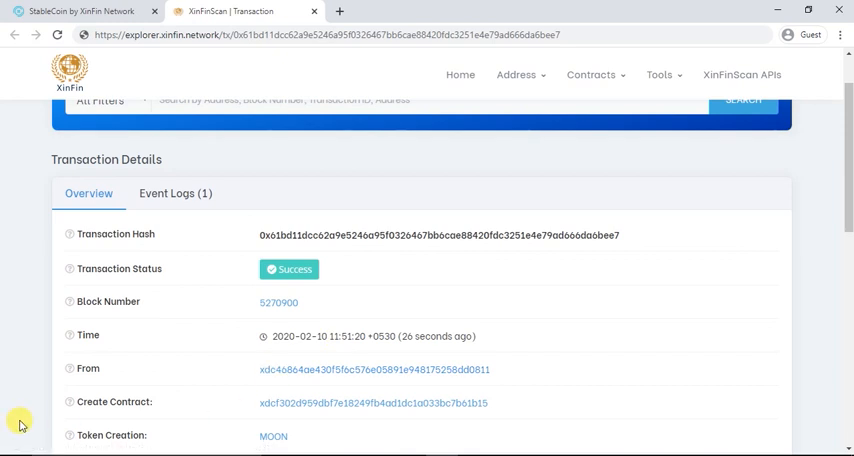
scroll(down, 3)
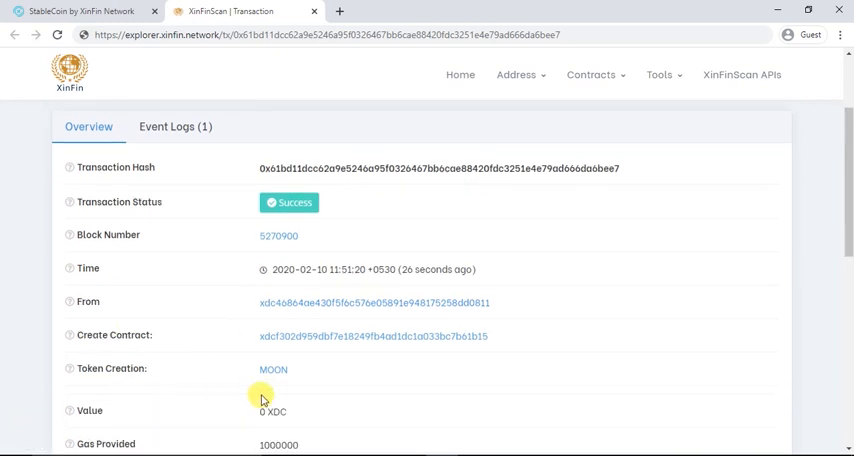
click(264, 368)
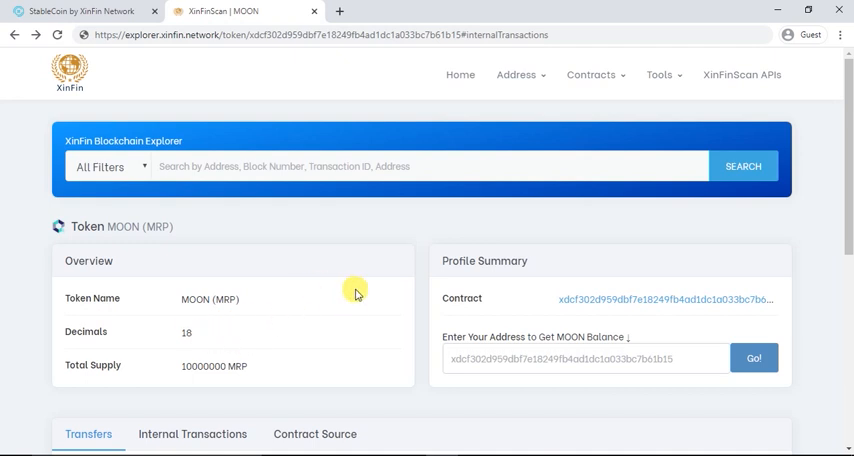
Scroll the MOON (MRP) token page to confirm 10,000,000 MRP total supply and empty transfers
scroll(down, 3)
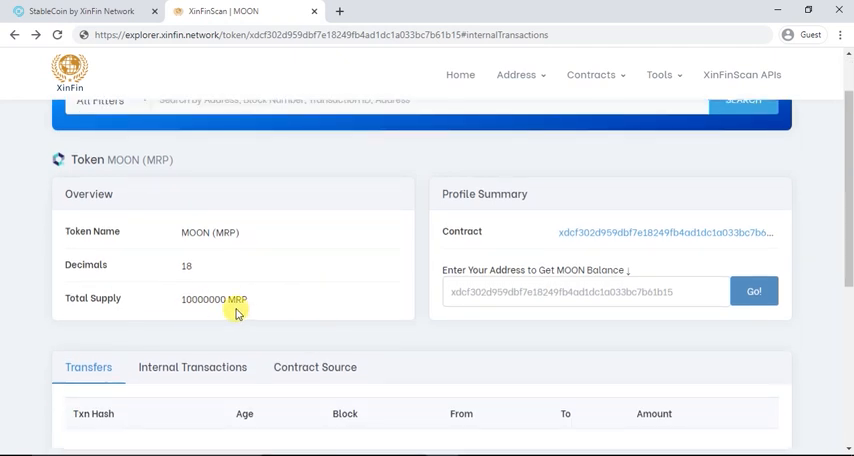
scroll(down, 3)
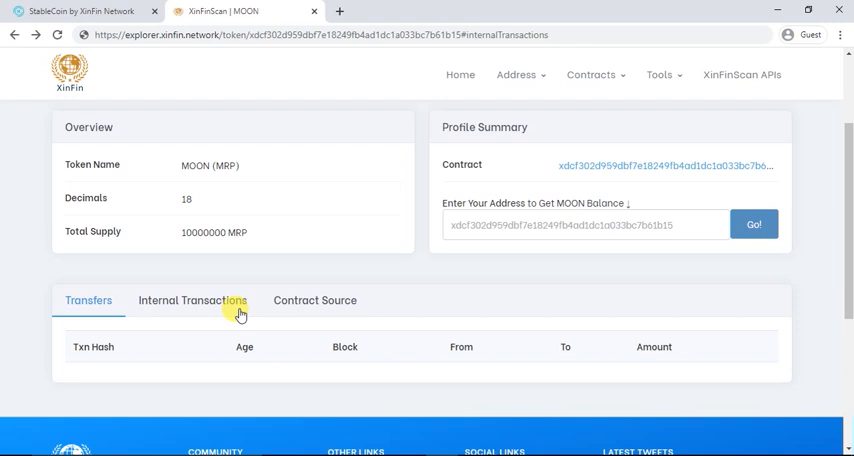